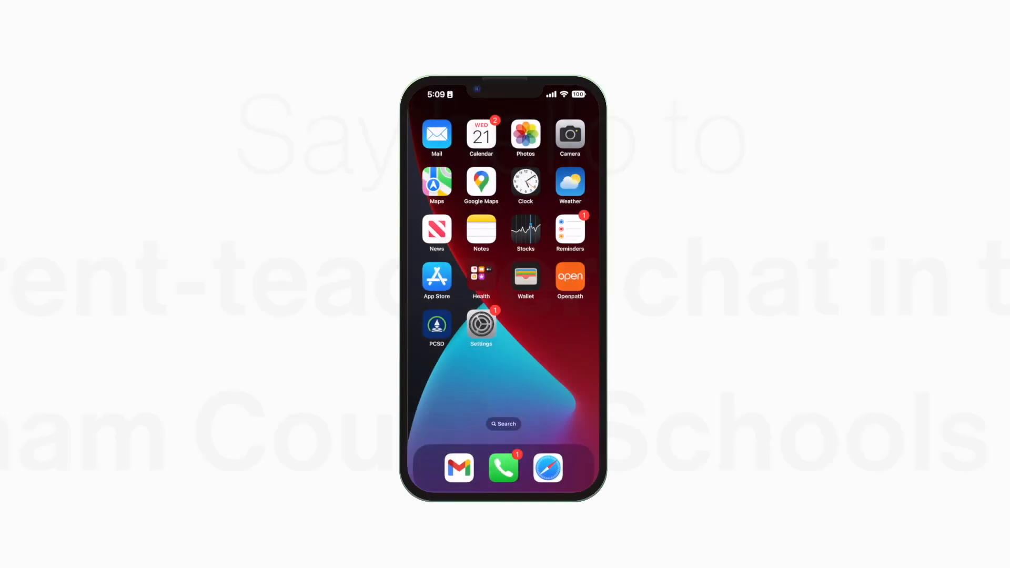
# Step: Launch the PCSD district app and switch to the Rooms area to reach its sign-in screen
pyautogui.click(437, 325)
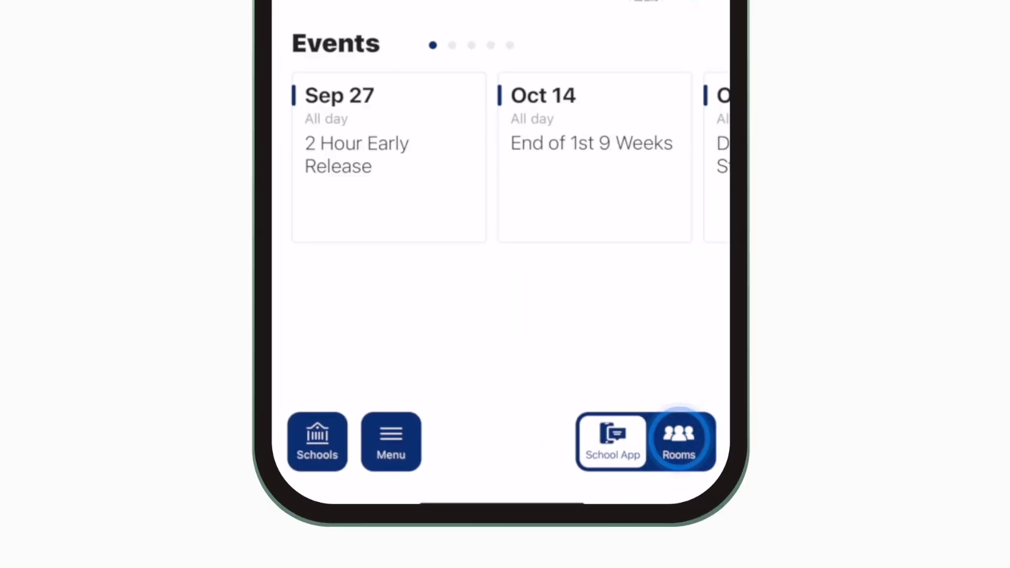
pyautogui.click(678, 441)
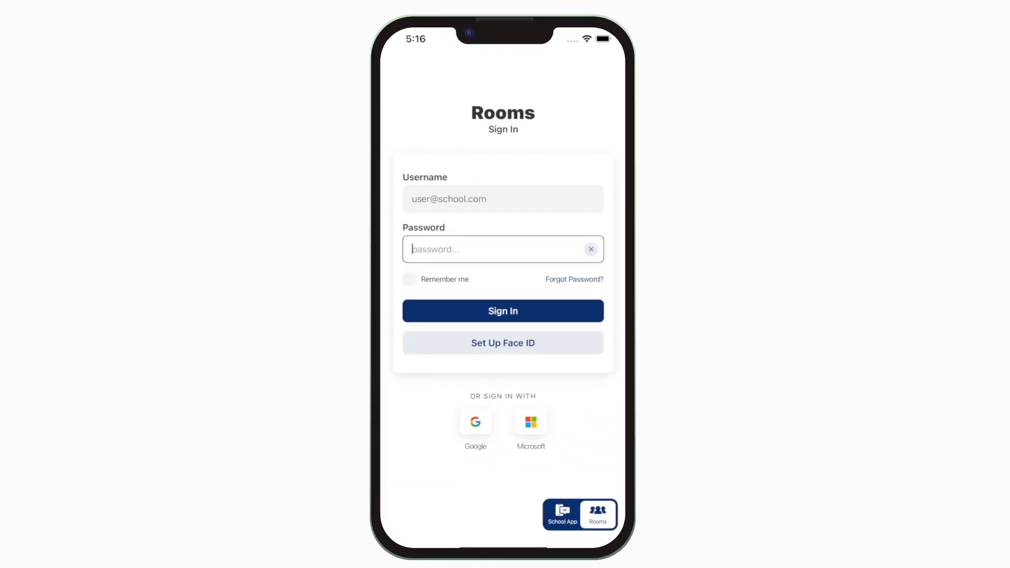
# Step: Sign in to Rooms and land on the World History class Stream of announcements
pyautogui.click(503, 310)
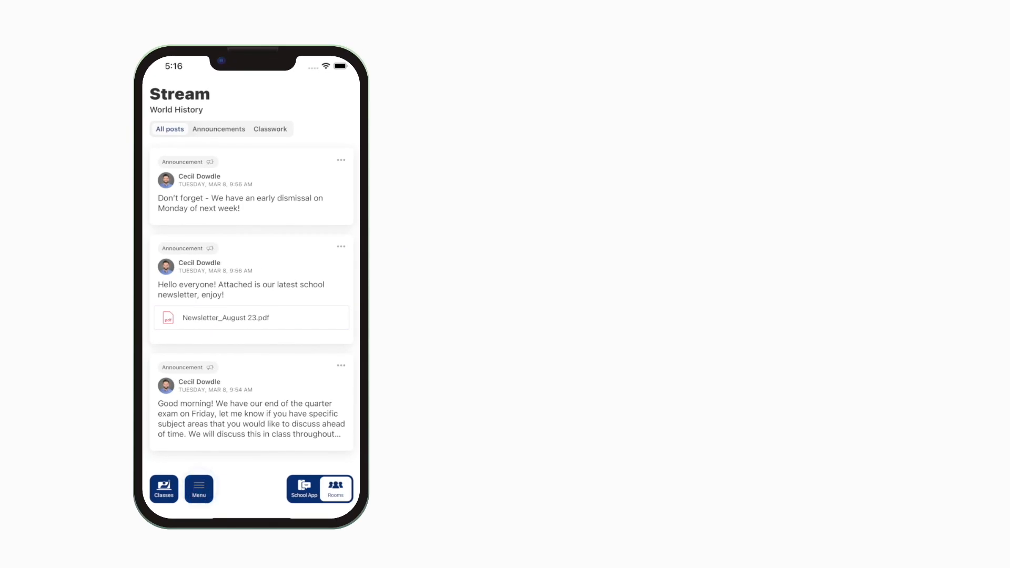
pyautogui.click(199, 488)
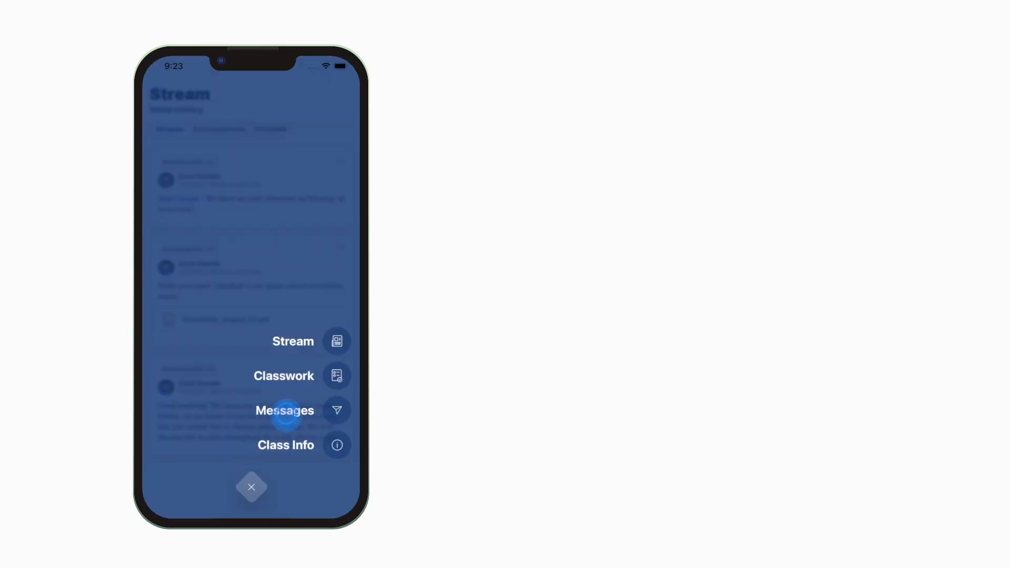
pyautogui.click(284, 410)
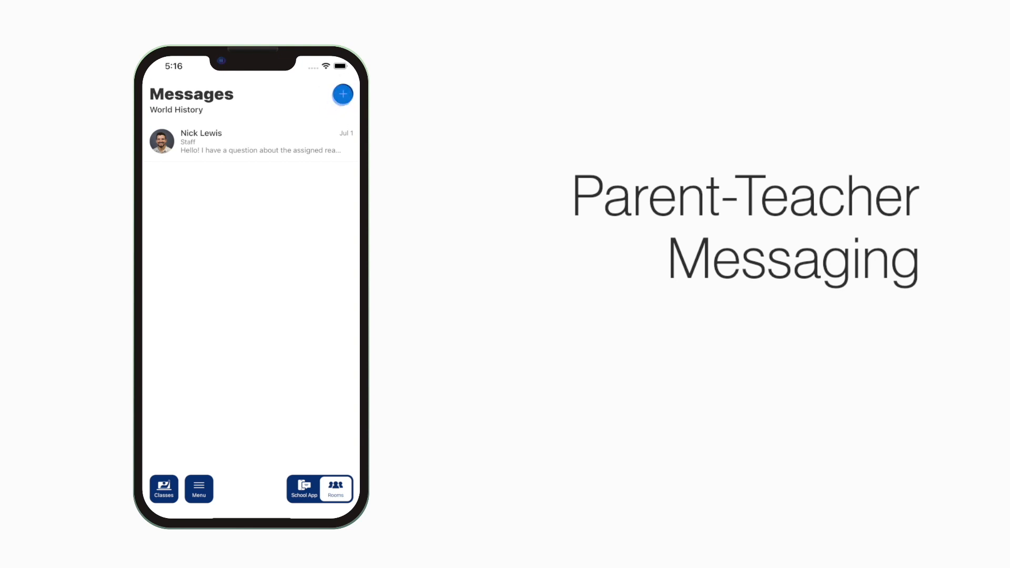
pyautogui.click(343, 93)
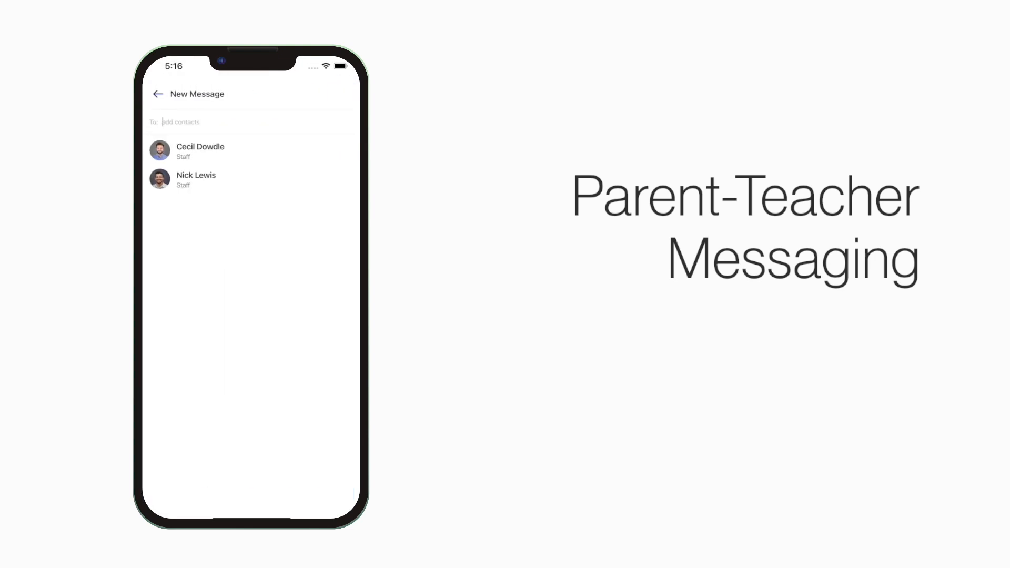
pyautogui.click(195, 179)
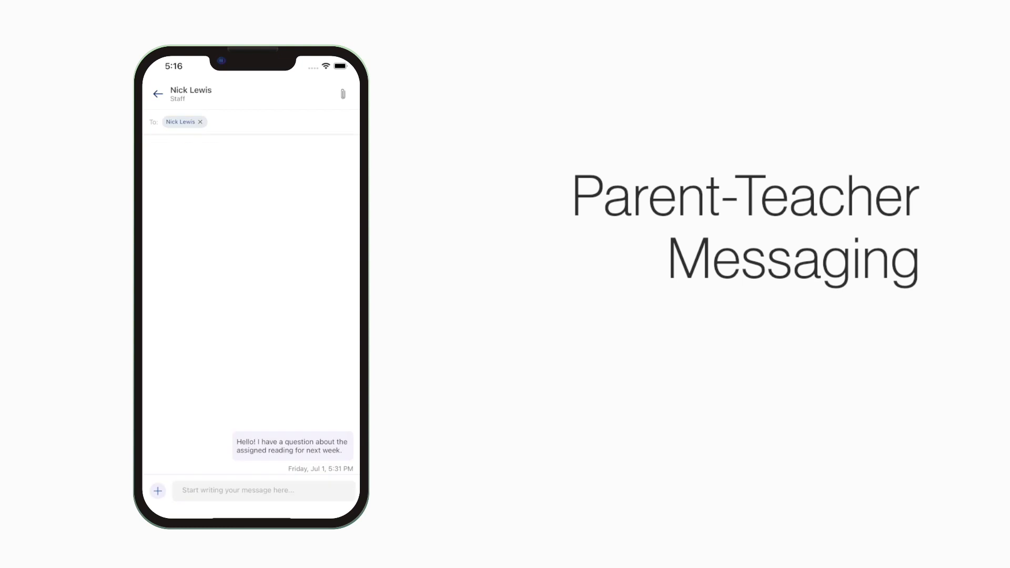
pyautogui.click(158, 94)
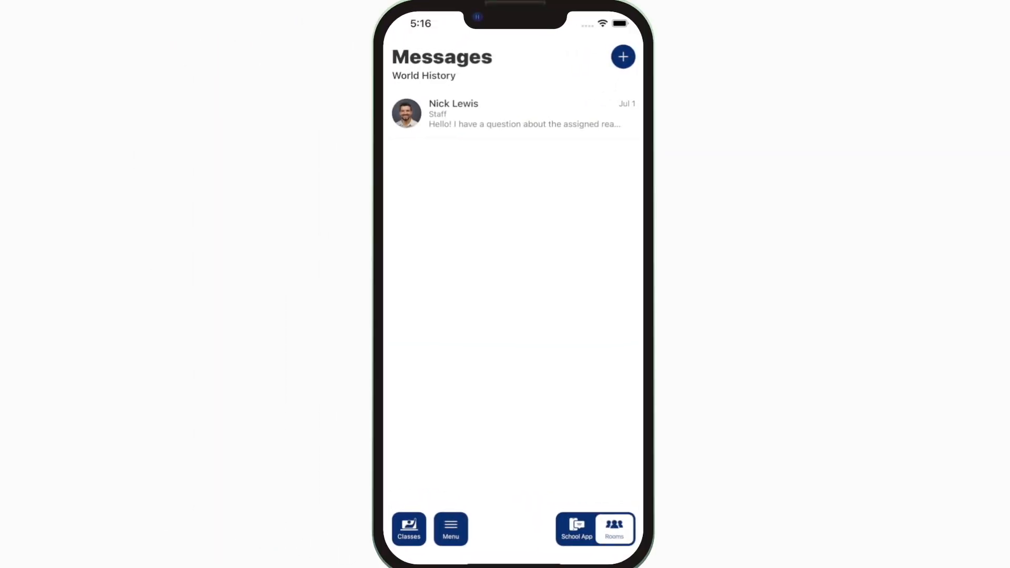
# Step: Switch Messages to the Chemistry class, then return to the district Home news feed
pyautogui.click(408, 529)
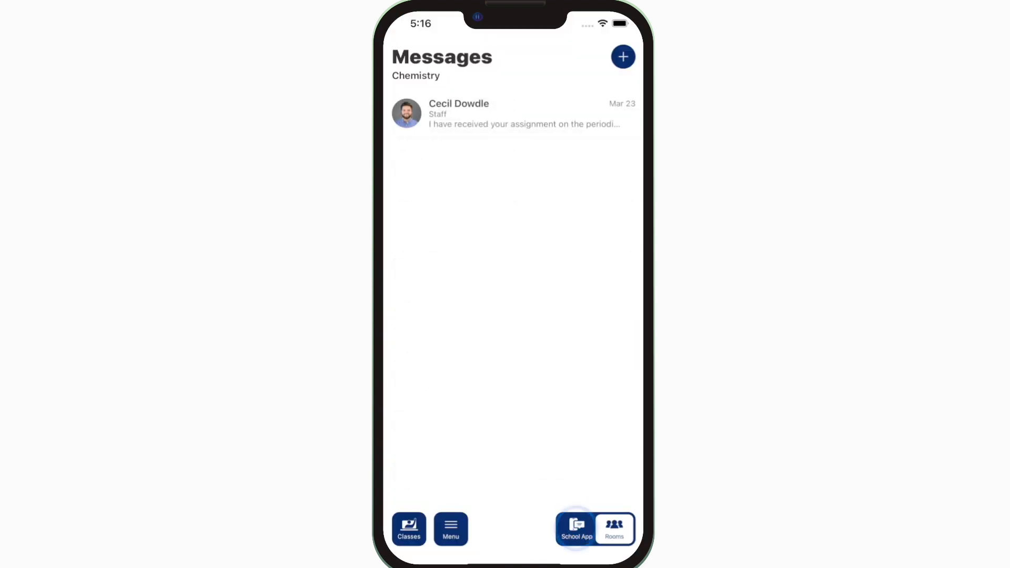
pyautogui.click(576, 529)
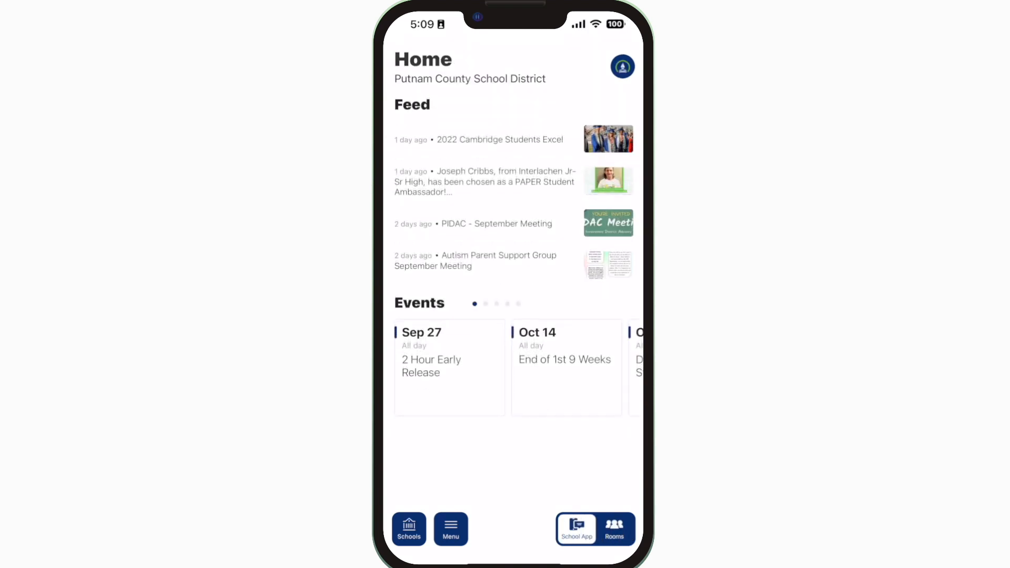
# Step: In Settings, enable Putnam County School District push notifications and confirm with Done
pyautogui.click(451, 529)
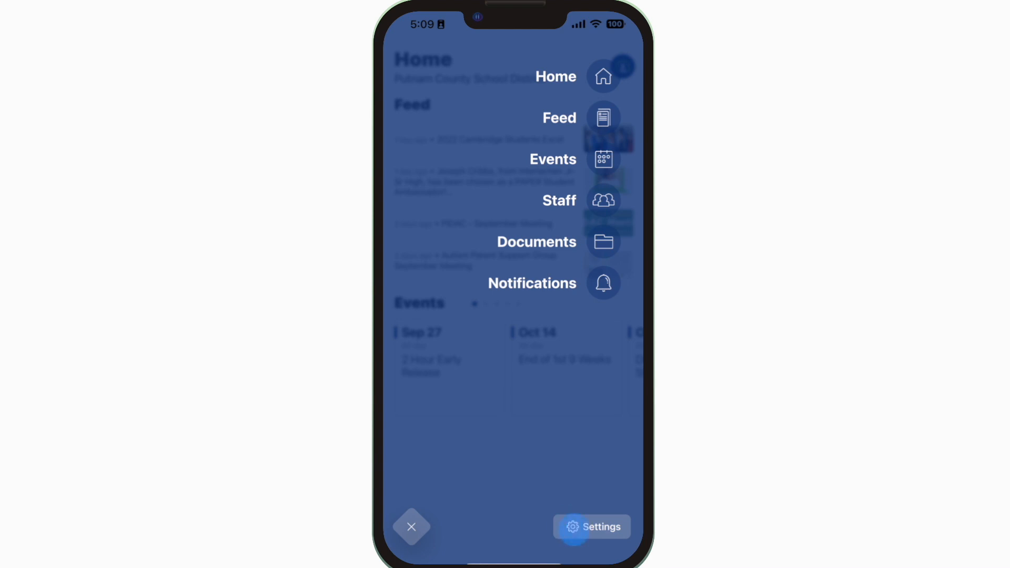
pyautogui.click(590, 527)
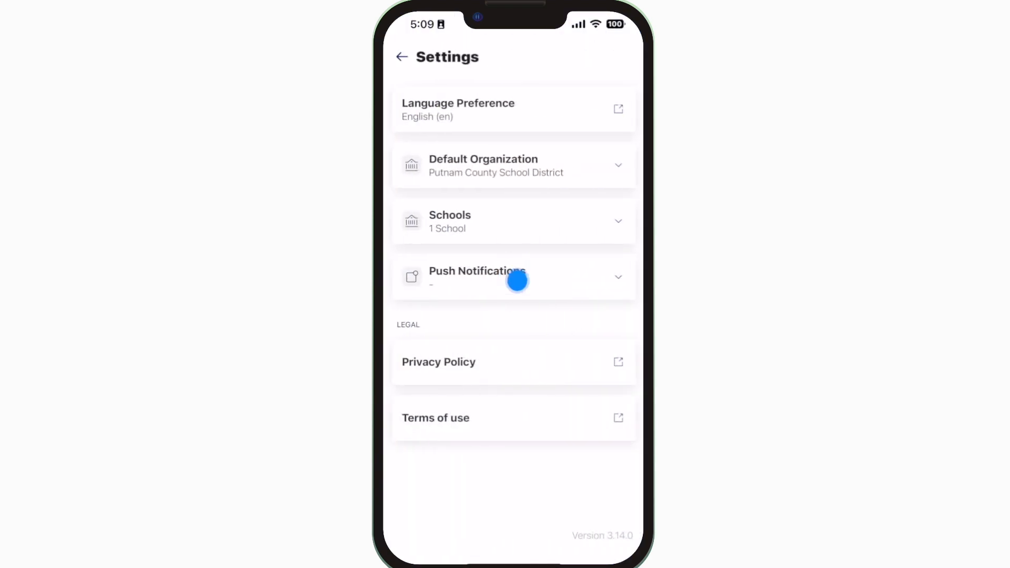
pyautogui.click(513, 277)
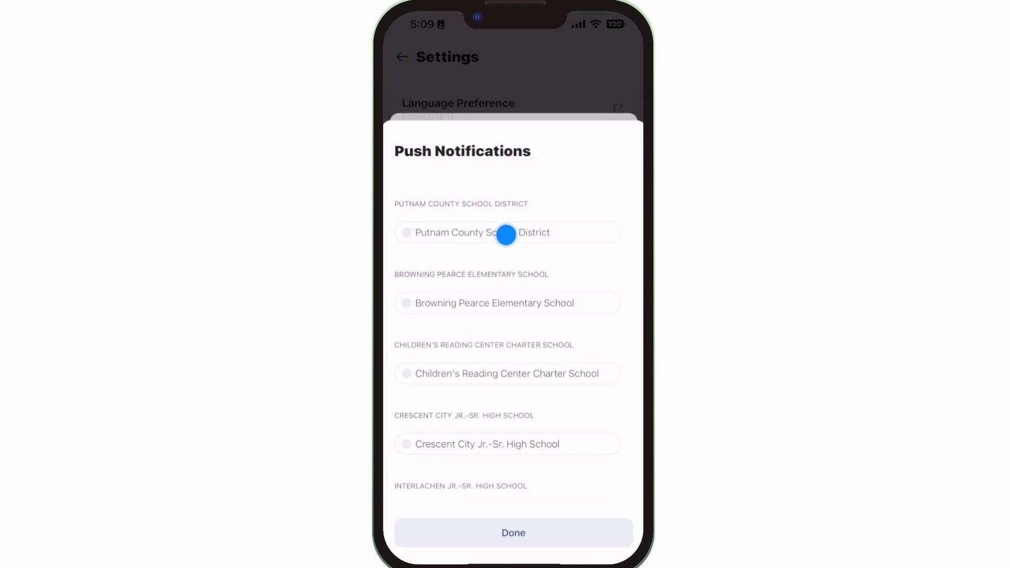
pyautogui.click(508, 232)
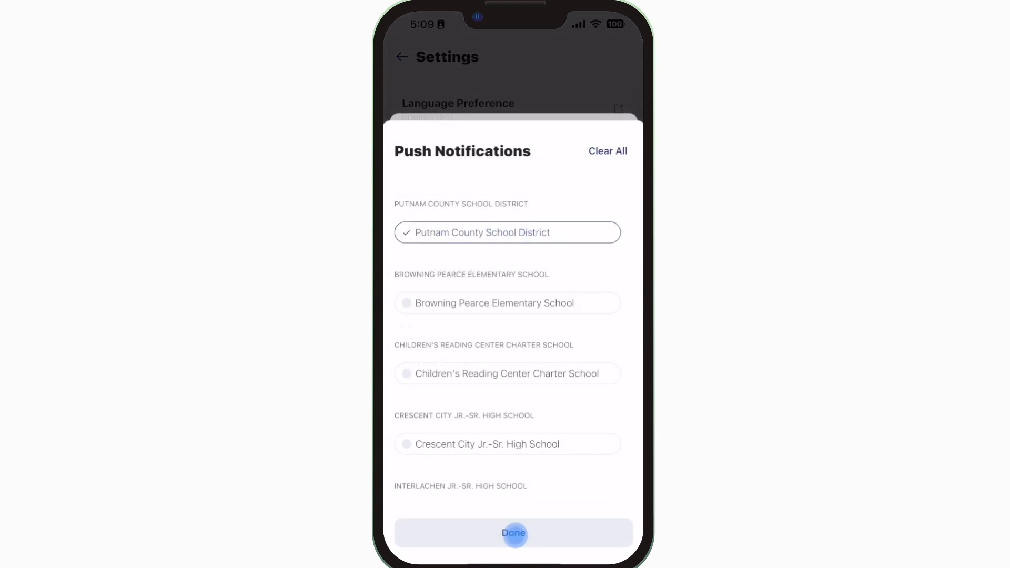
pyautogui.click(513, 534)
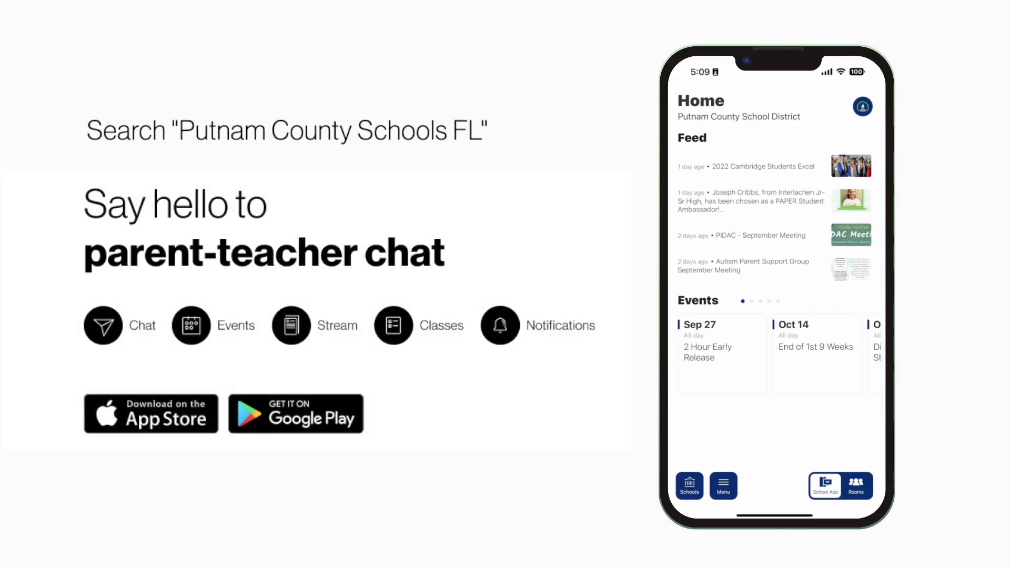